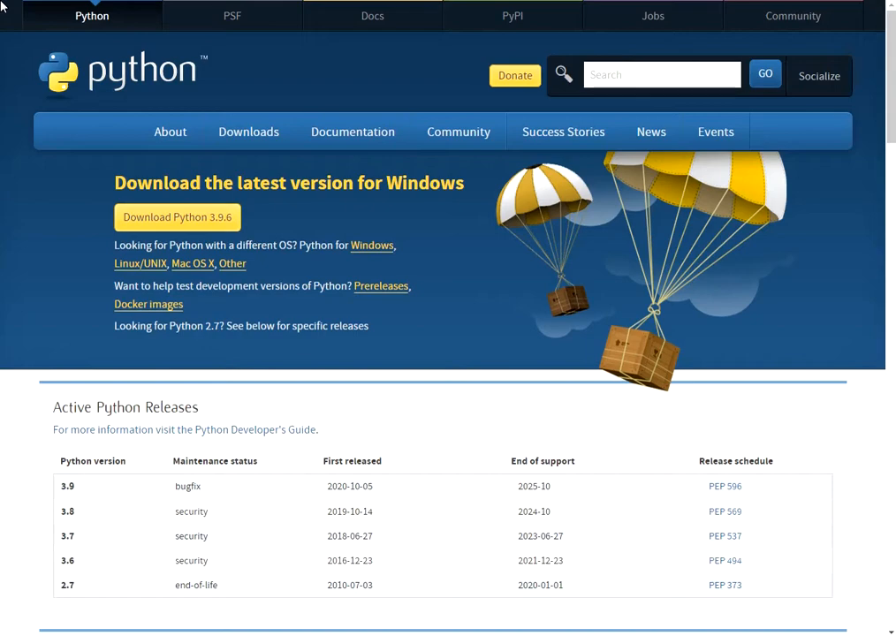
mouse_move(519, 332)
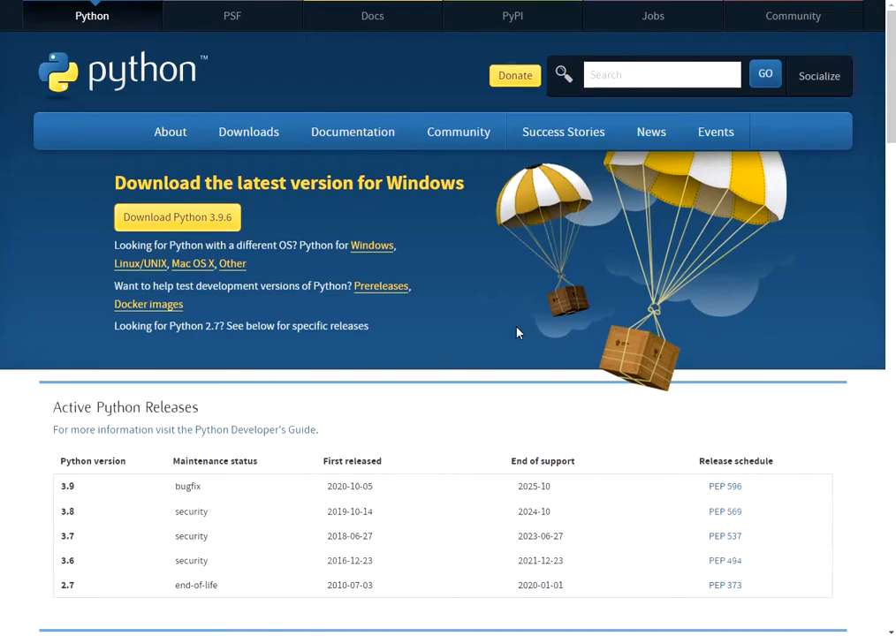
mouse_move(169, 217)
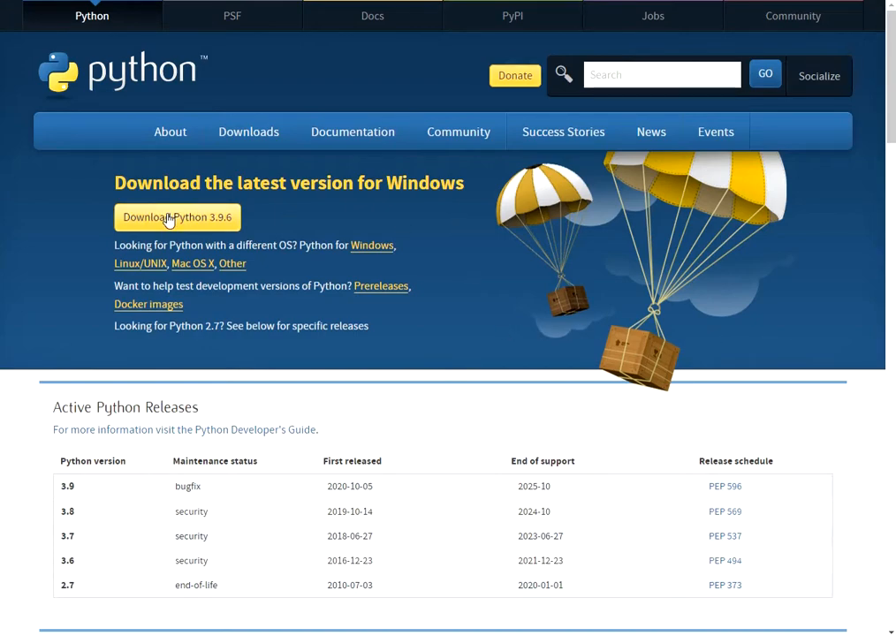
mouse_move(510, 297)
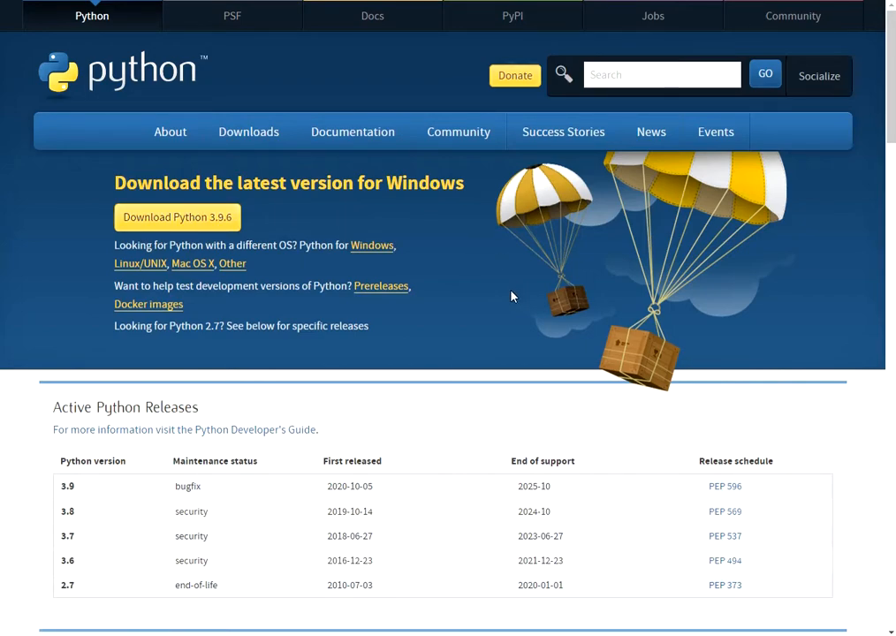
mouse_move(185, 221)
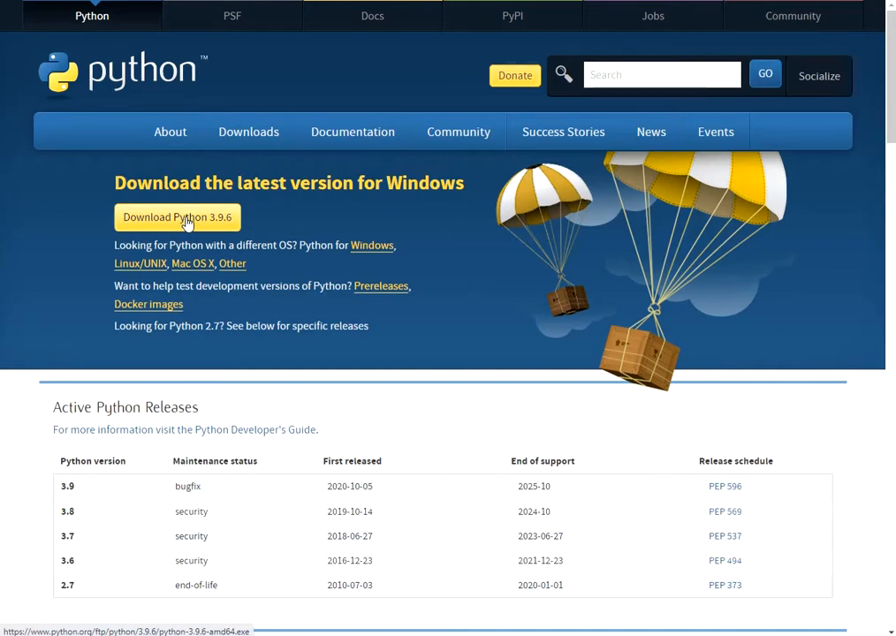
Download the Python 3.9.6 Windows installer from python.org.
click(177, 217)
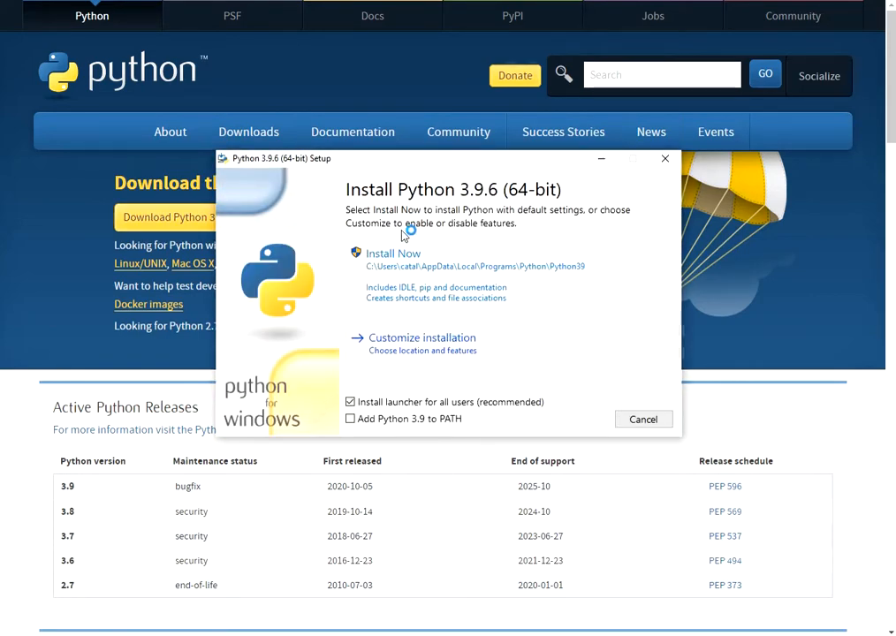
mouse_move(442, 348)
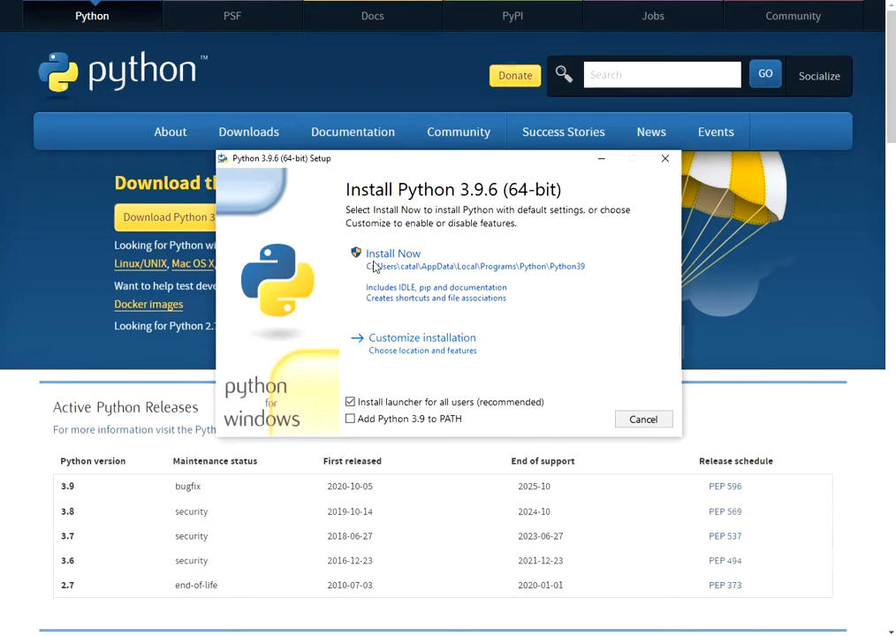
mouse_move(495, 339)
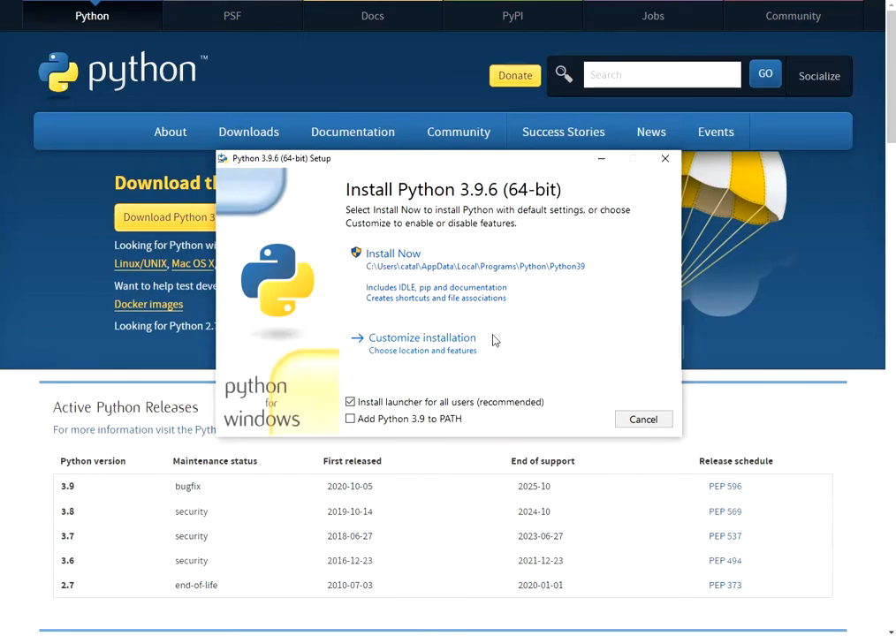
mouse_move(445, 346)
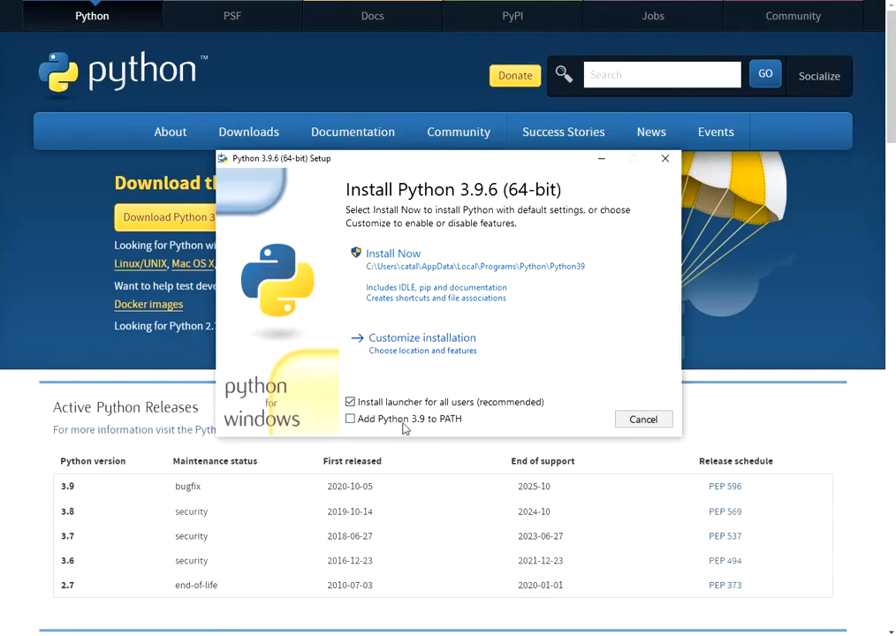
mouse_move(410, 426)
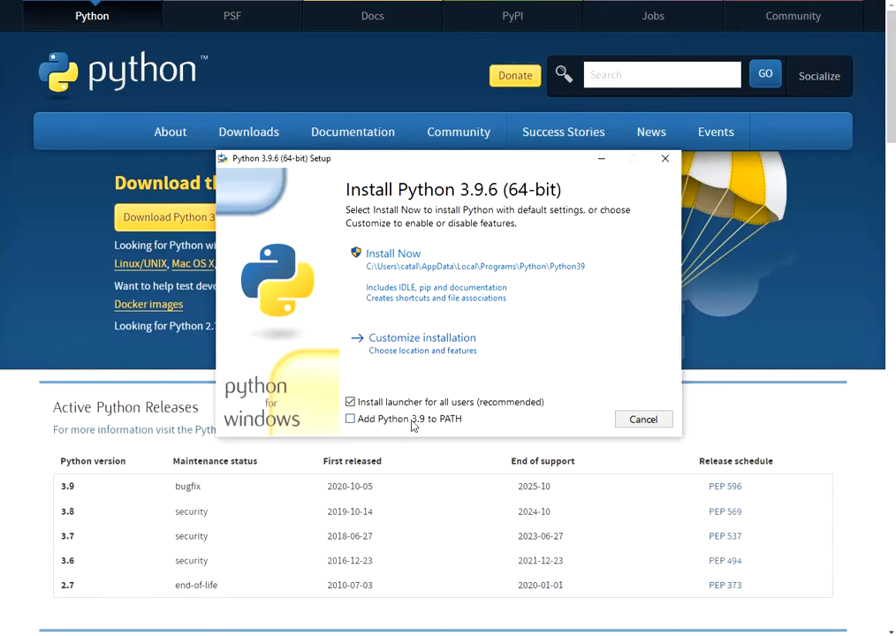
Enable 'Add Python 3.9 to PATH', choose Customize installation and keep all optional features.
click(349, 419)
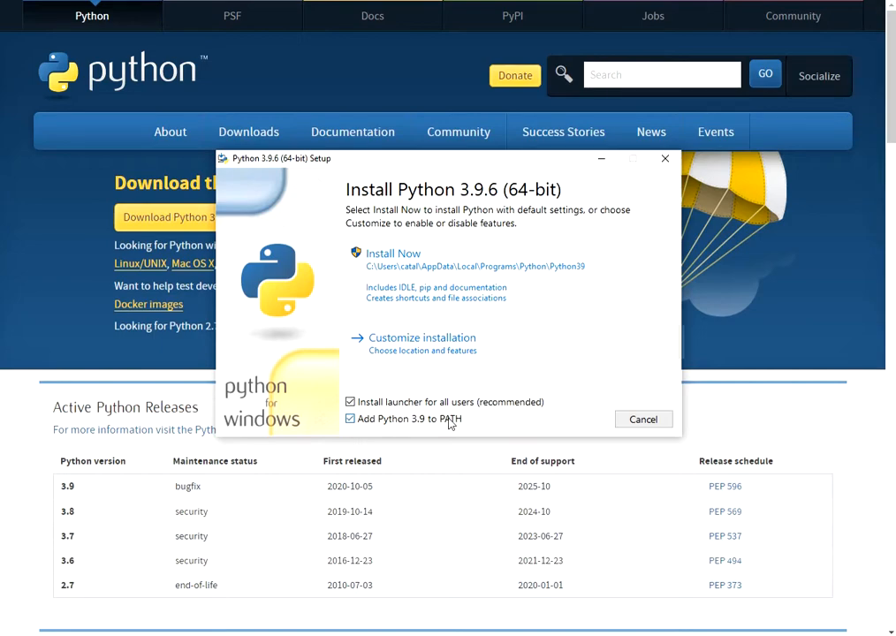
mouse_move(421, 343)
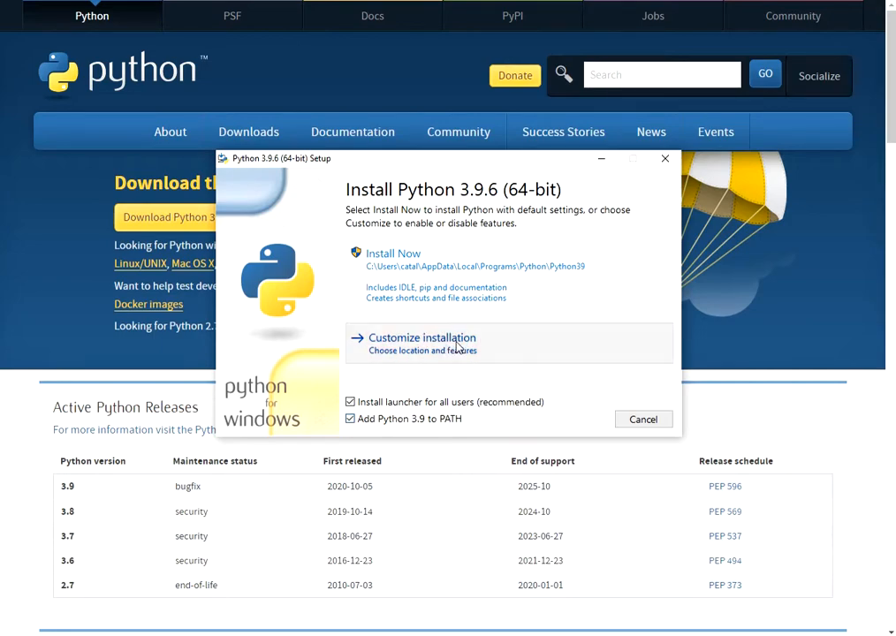
click(420, 337)
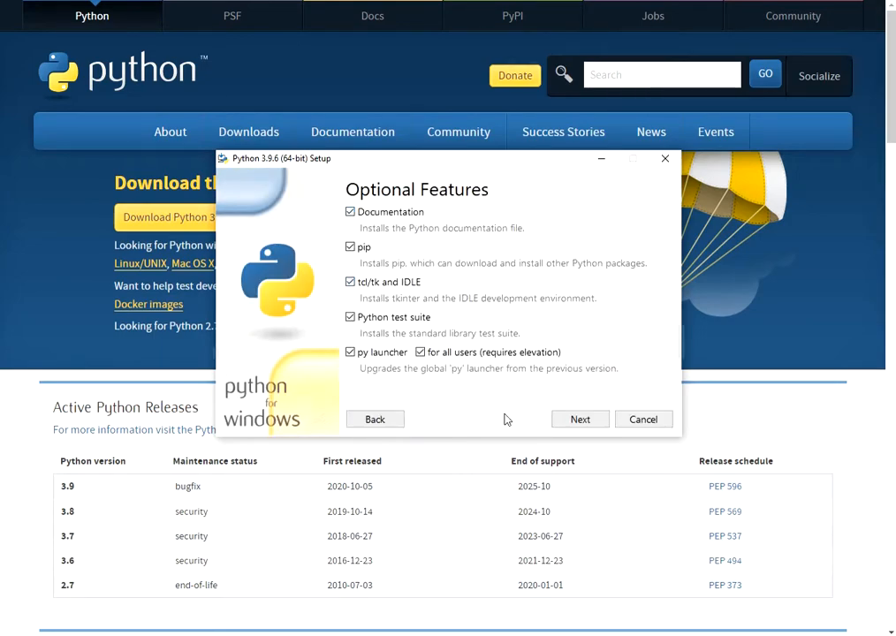
click(579, 418)
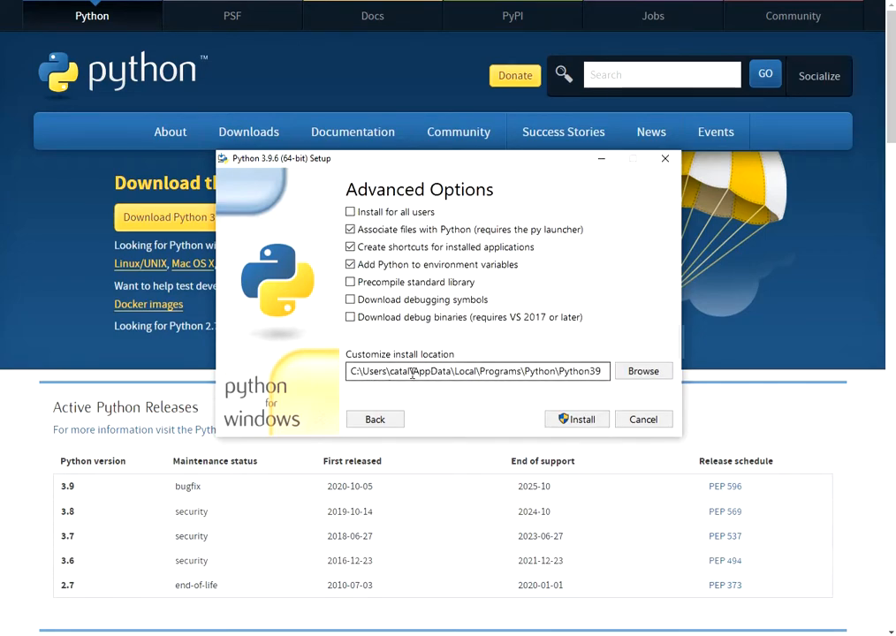
Set the install location to C:\Python39 and start the installation.
triple_click(475, 371)
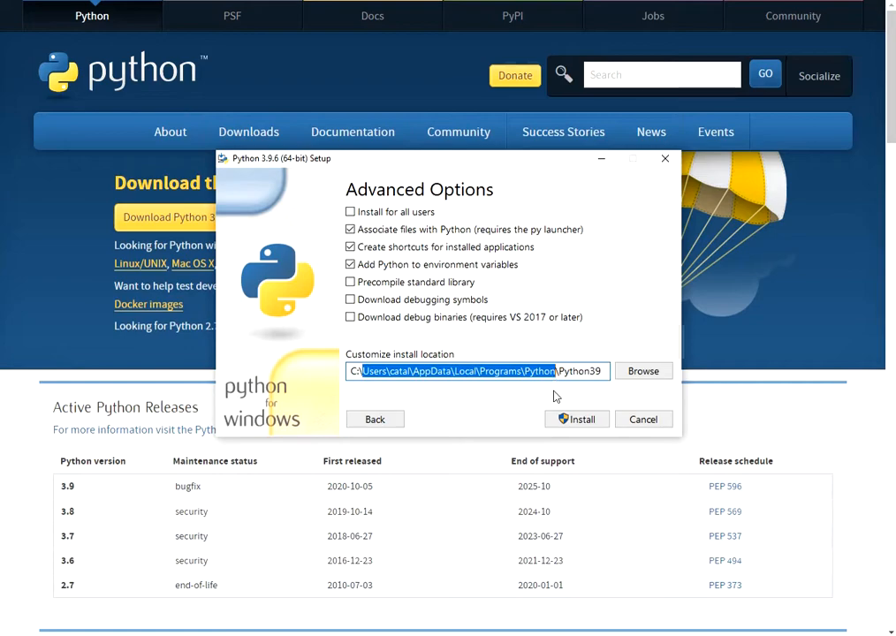
text(C:\Python39)
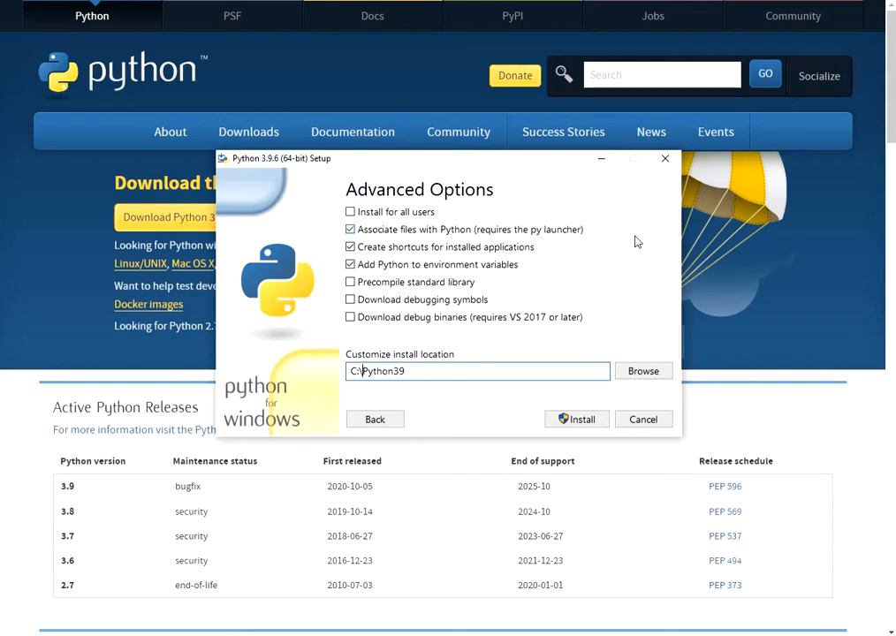
click(576, 418)
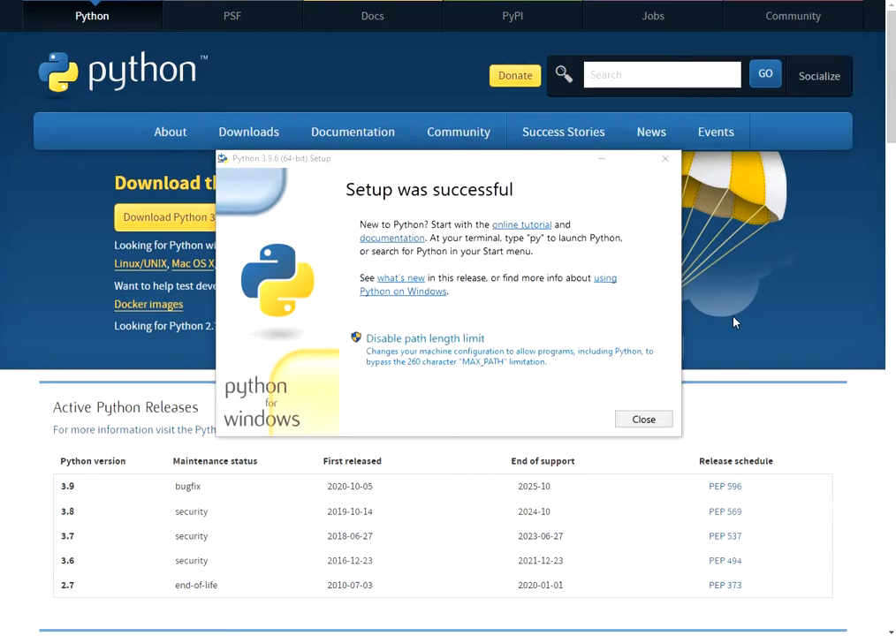
mouse_move(417, 197)
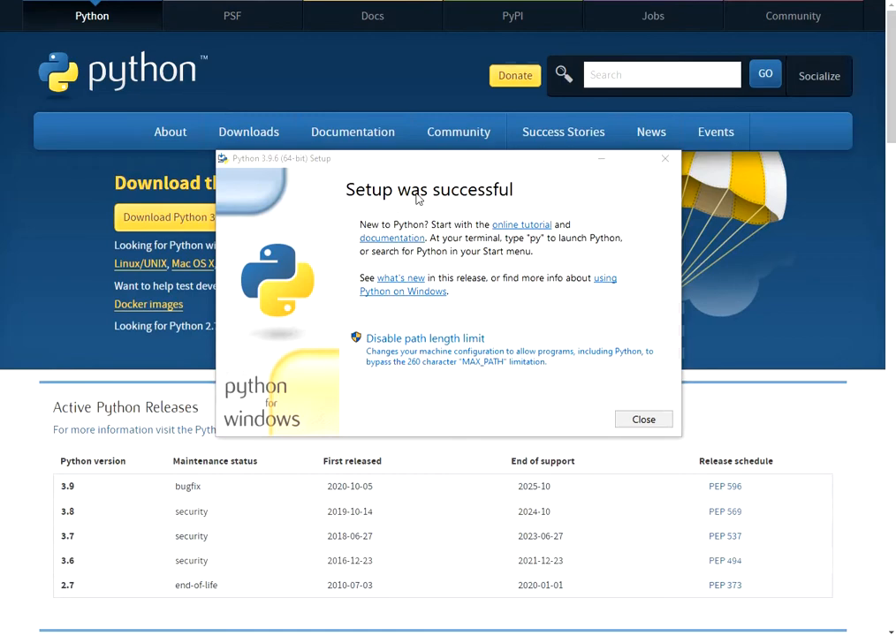
mouse_move(449, 344)
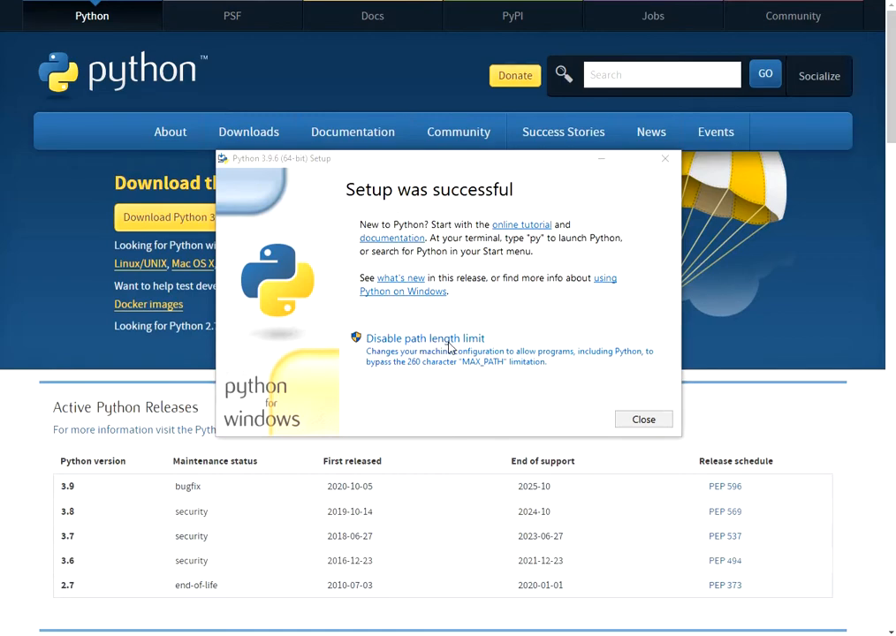
mouse_move(590, 321)
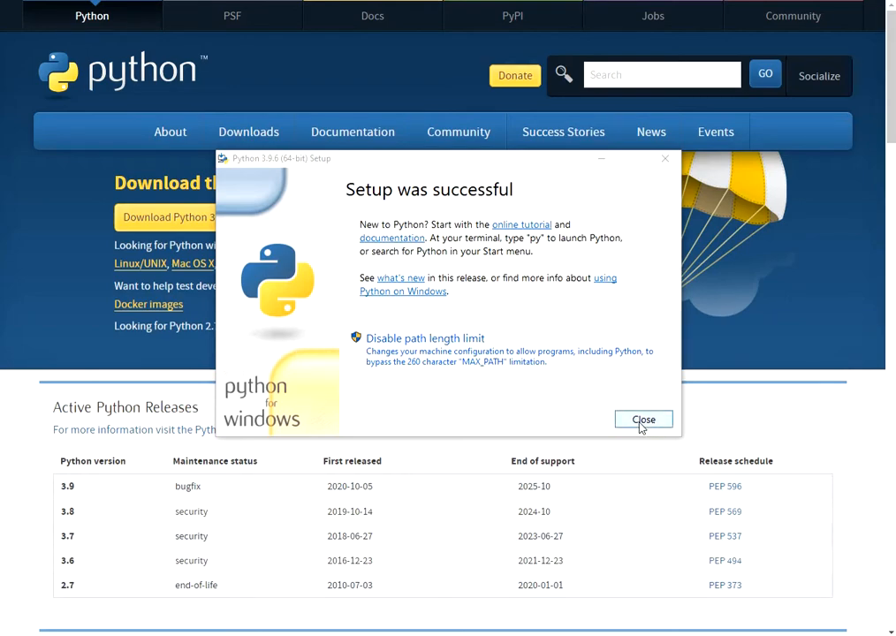
Close the installer after the 'Setup was successful' page.
click(643, 418)
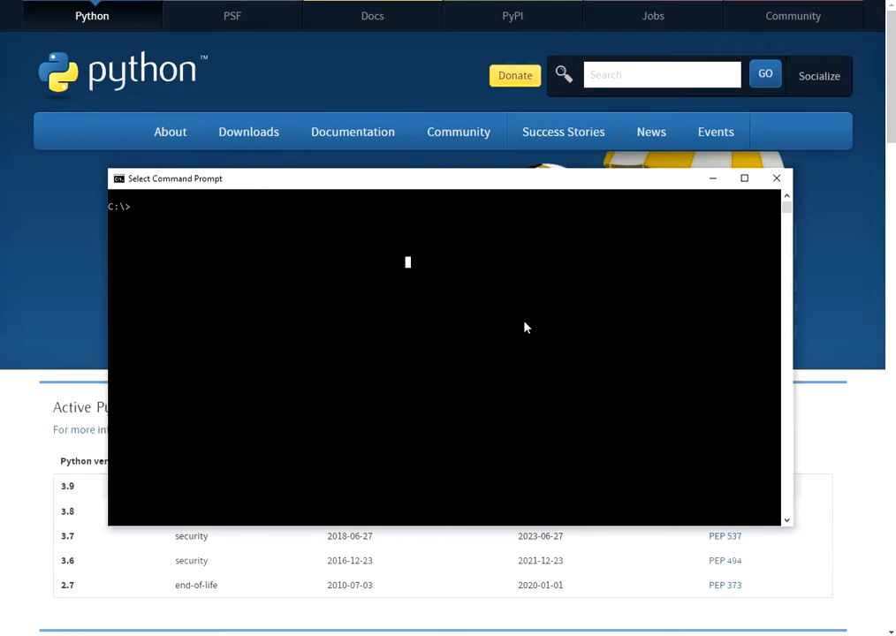
Enter C:\Python39, list it with dir, and leave 'python -m pip install --upgrade pip' at the prompt.
text(cd)
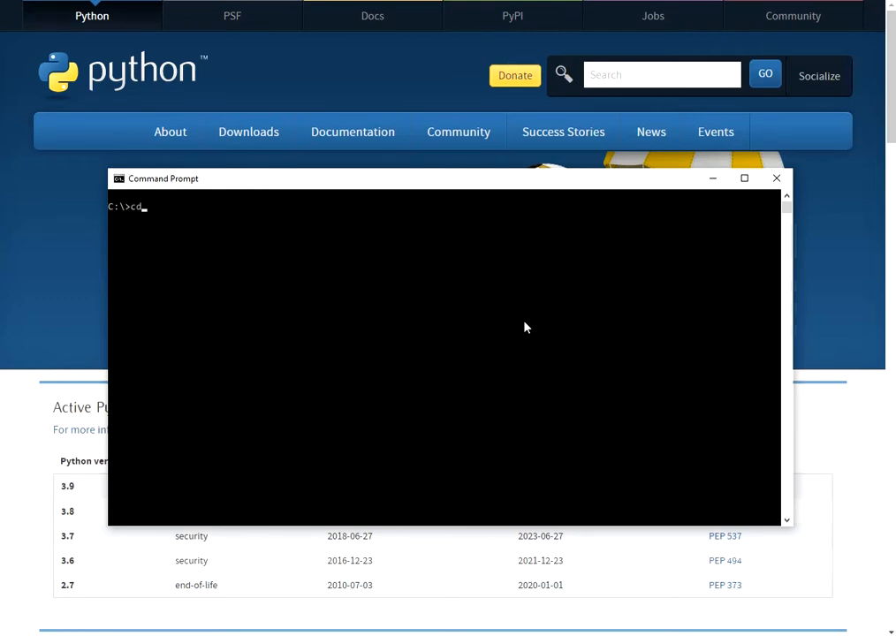
text(Python39)
text(dir)
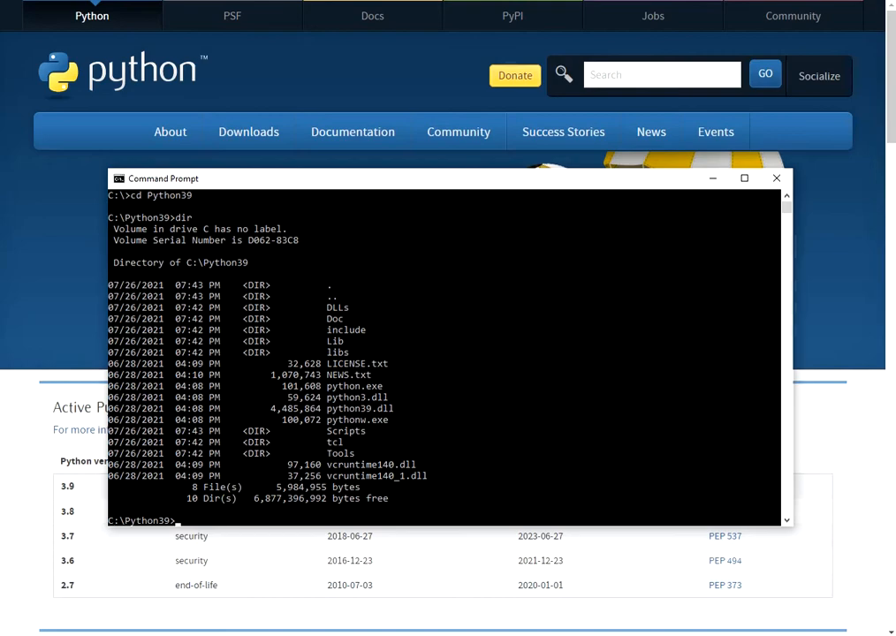
text(python -m pip install --upgrade pip)
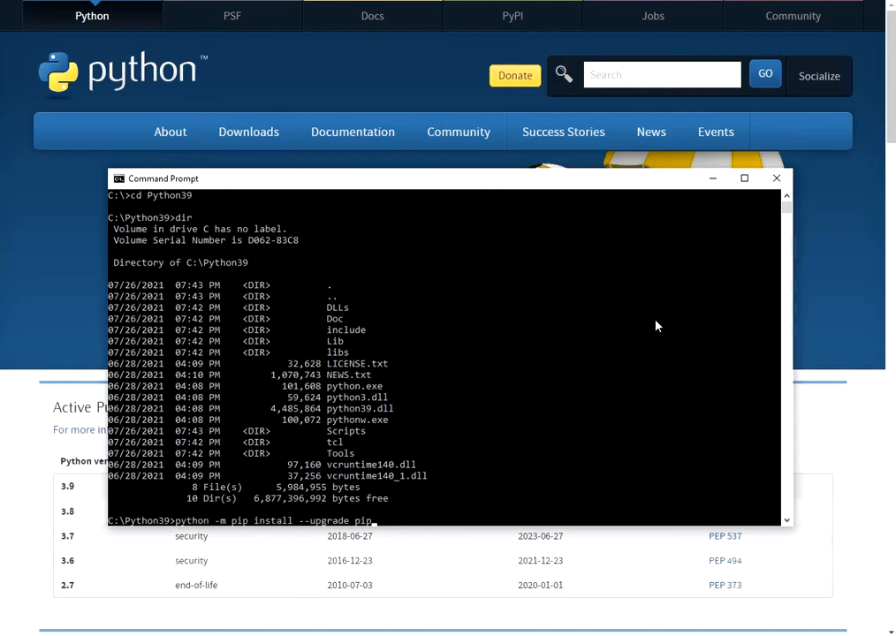